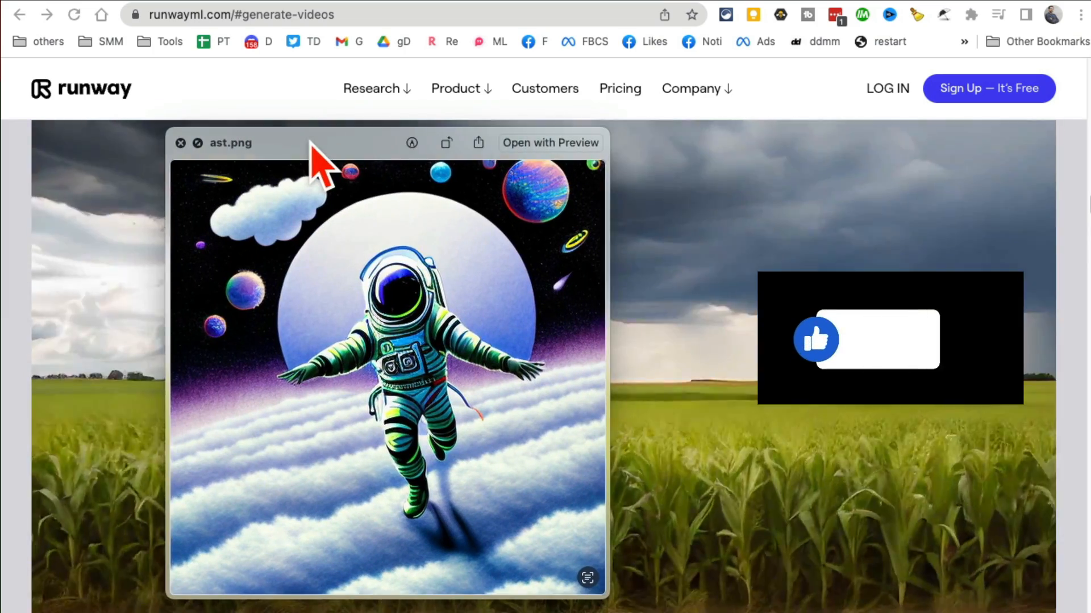
# - Close the ast.png preview and scroll through runwayml.com's Generate Videos tools
pyautogui.click(180, 143)
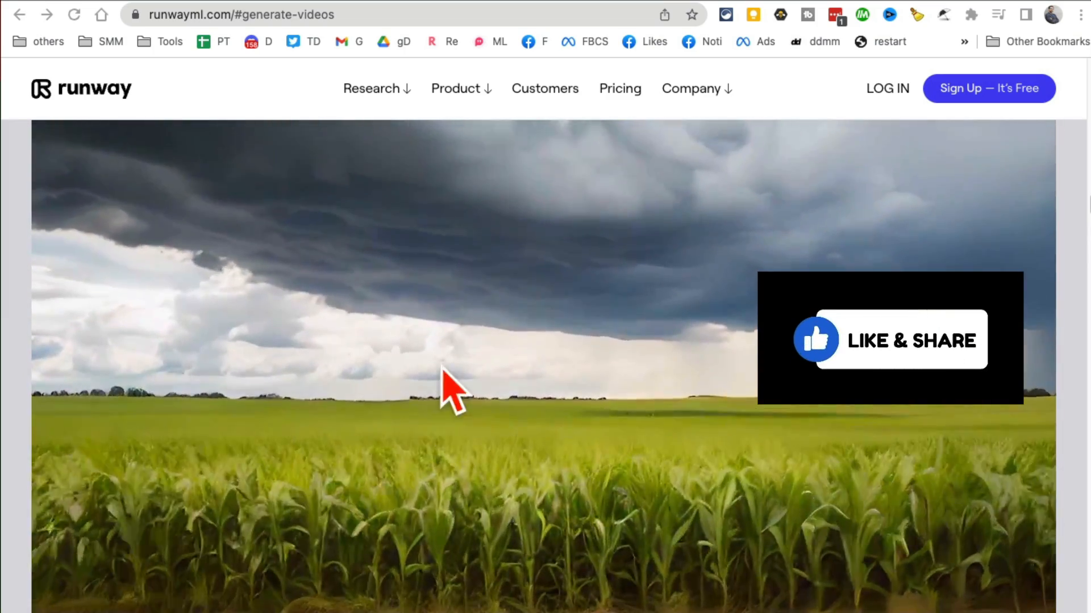
pyautogui.scroll(-3)
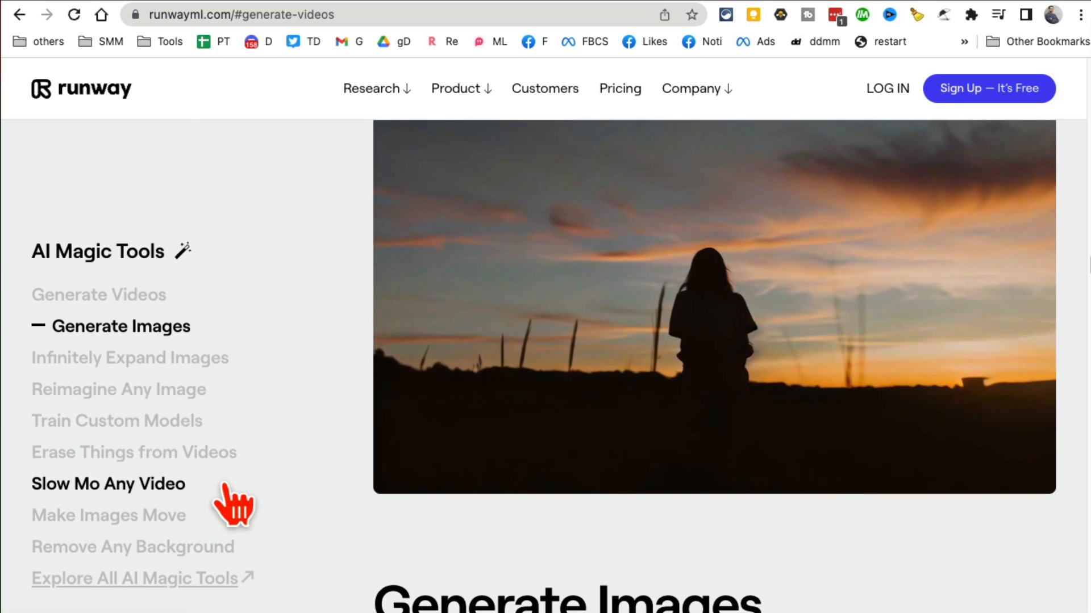
pyautogui.scroll(3)
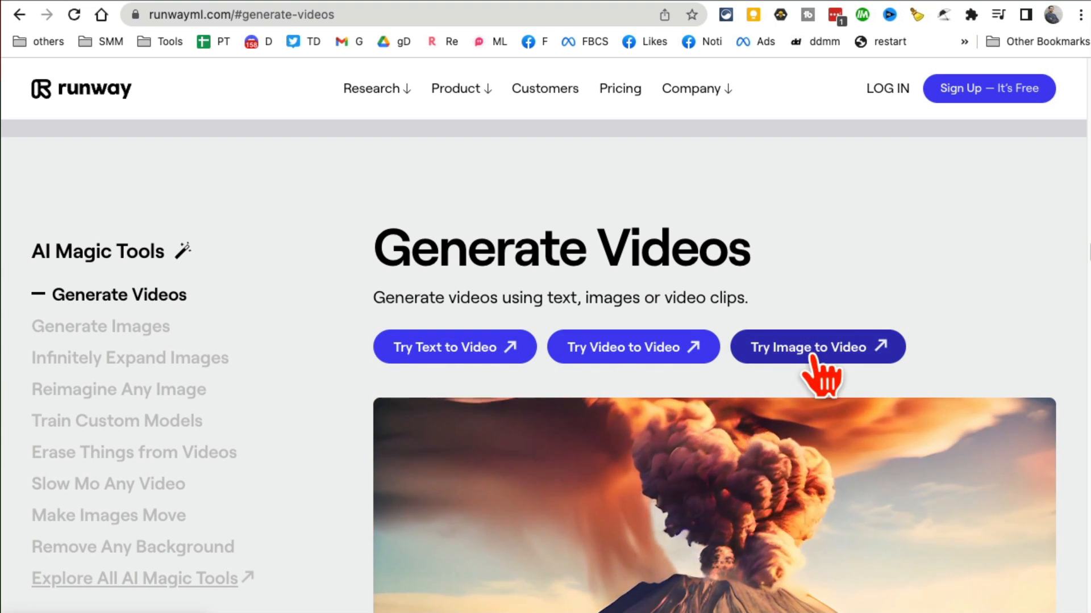
pyautogui.scroll(-3)
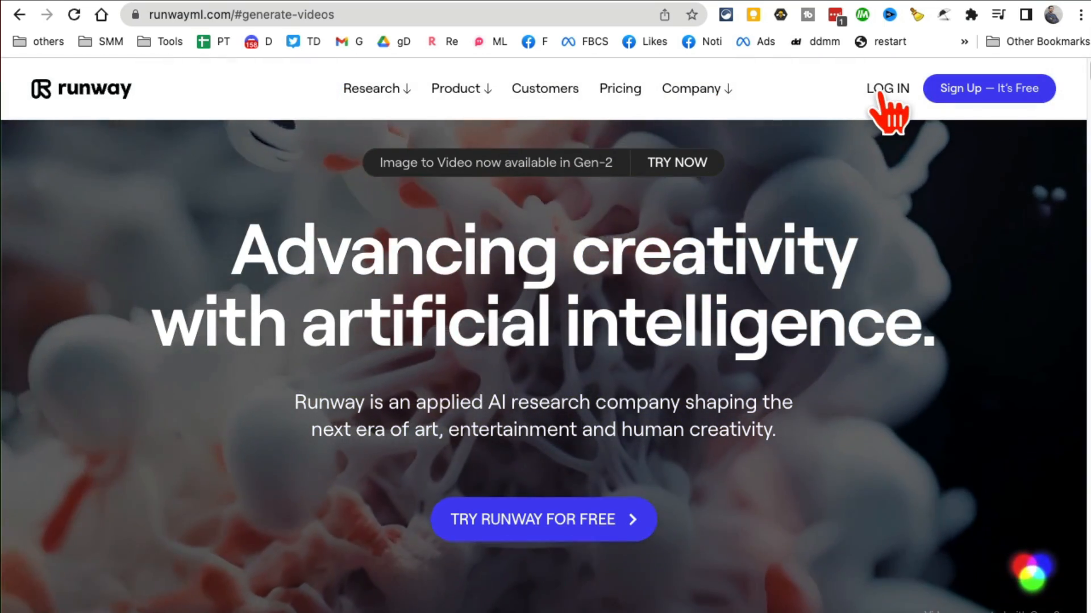
# - Go to the Runway sign-in page and log in with the saved credentials
pyautogui.click(887, 88)
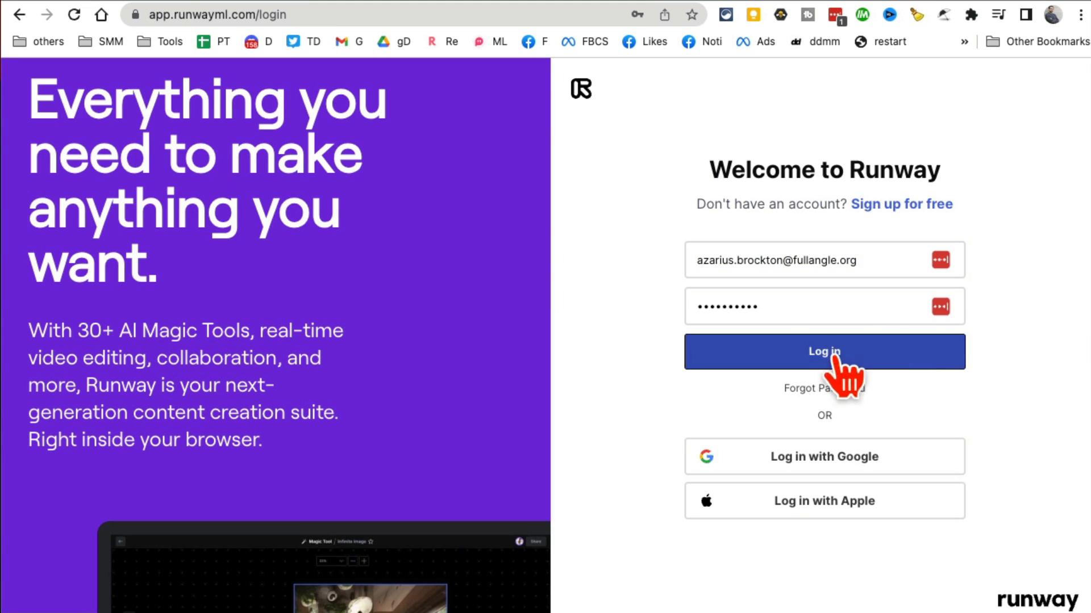
pyautogui.click(823, 351)
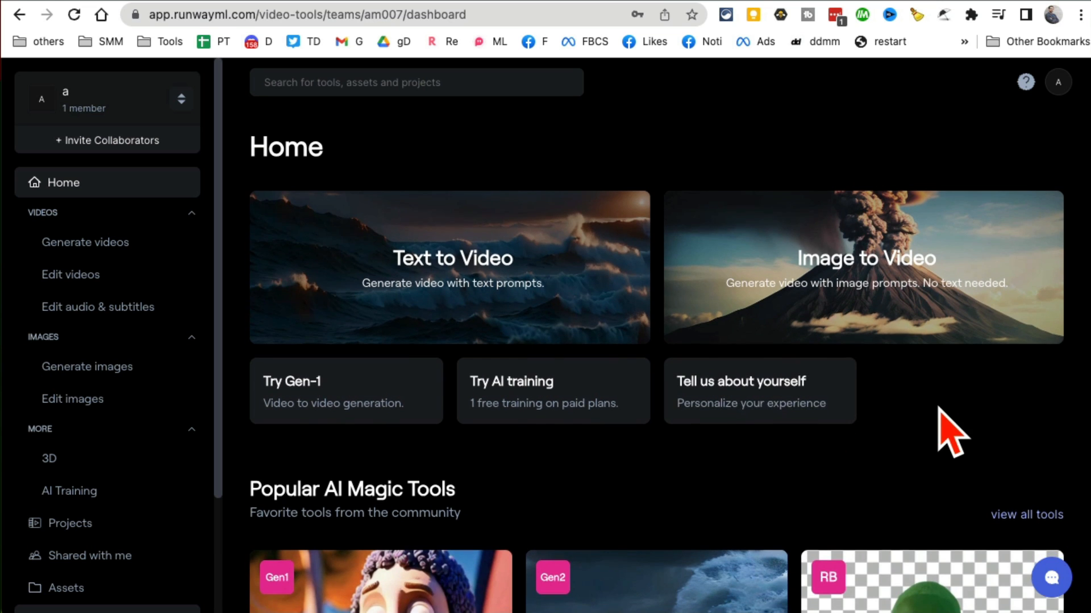
pyautogui.scroll(-3)
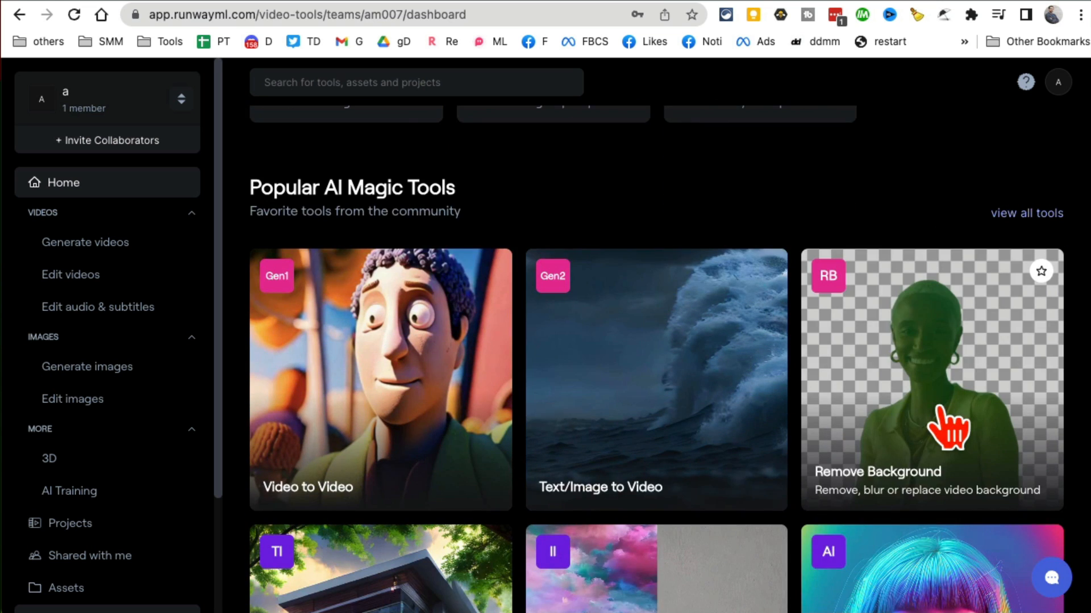
pyautogui.click(63, 182)
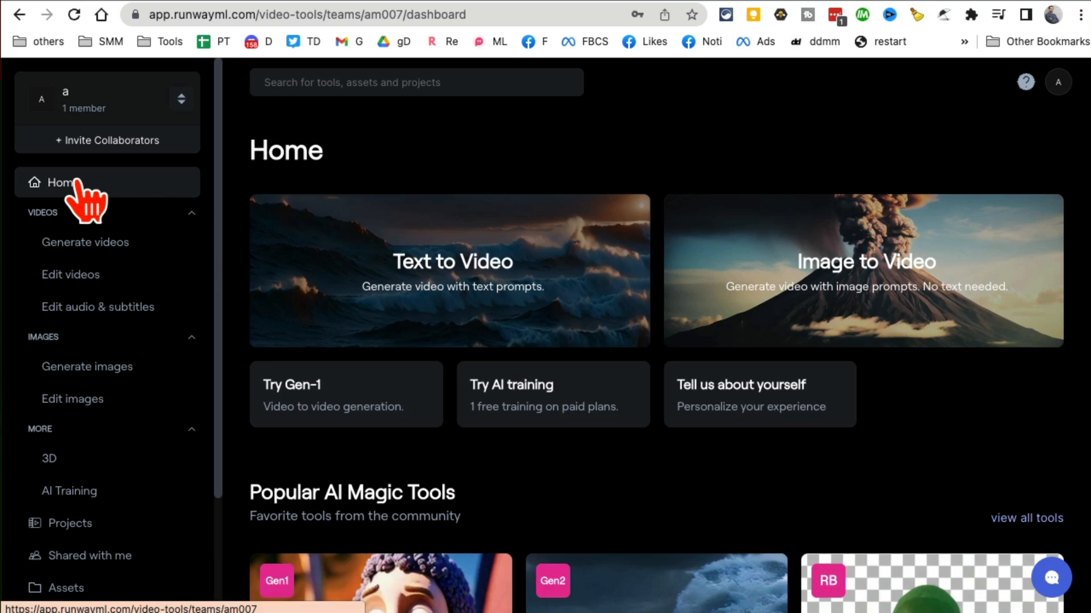
pyautogui.moveTo(600, 455)
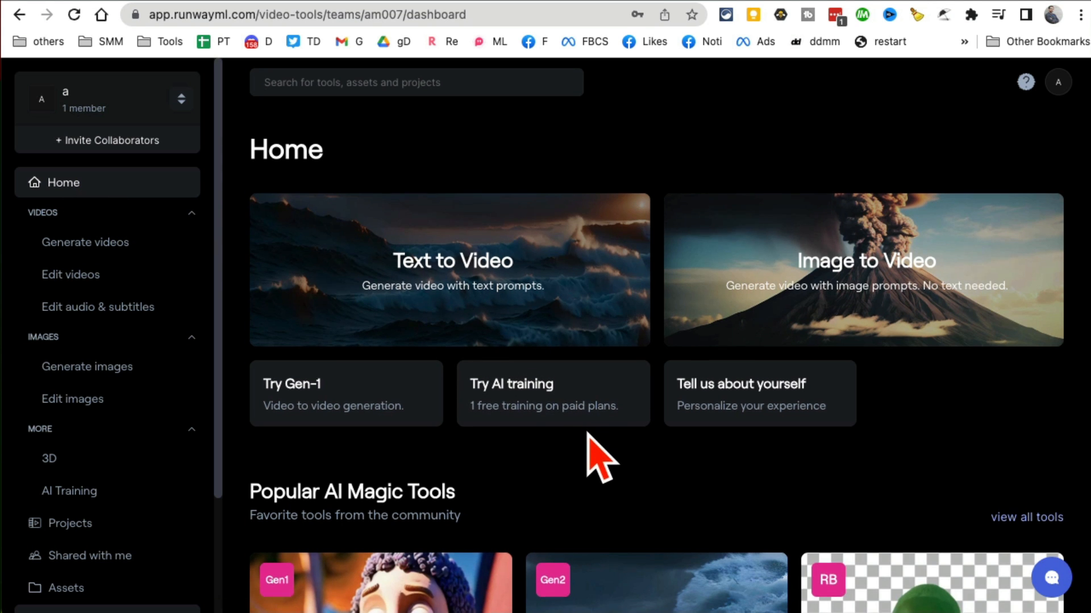
pyautogui.scroll(-3)
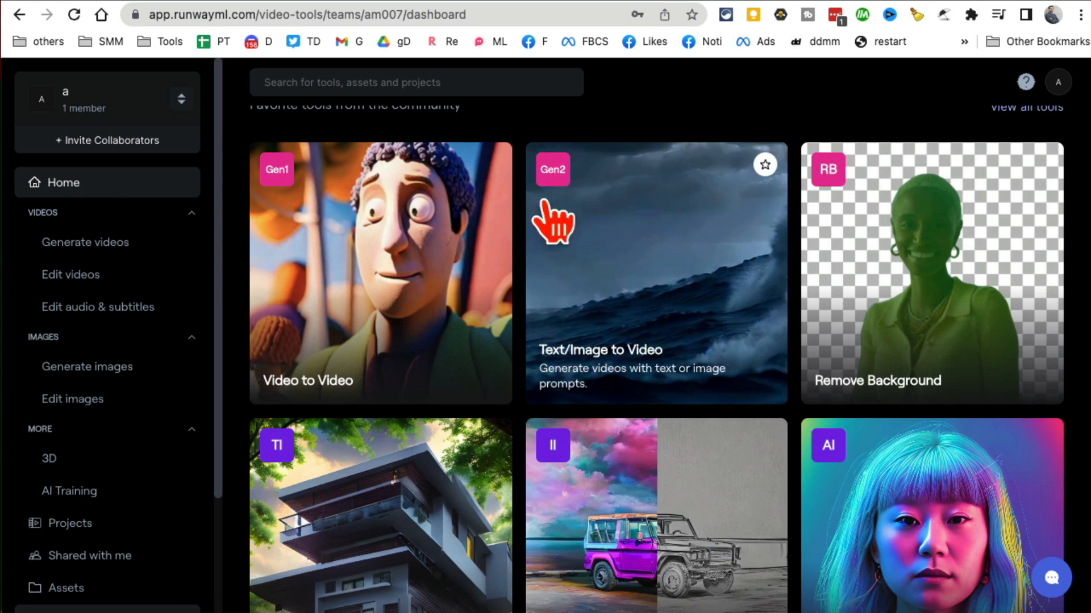
pyautogui.moveTo(610, 372)
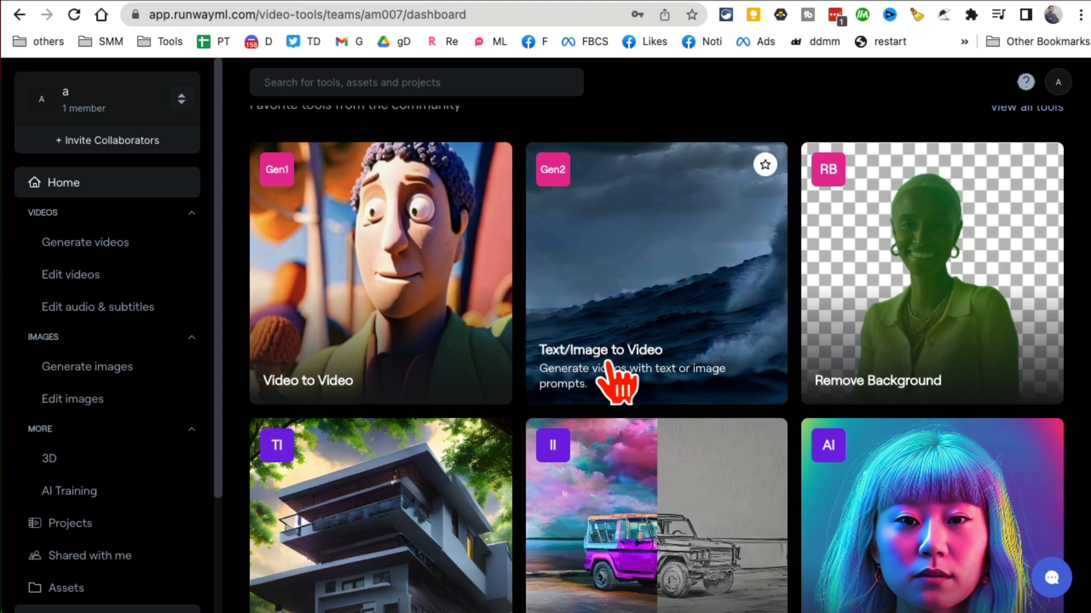
pyautogui.moveTo(640, 289)
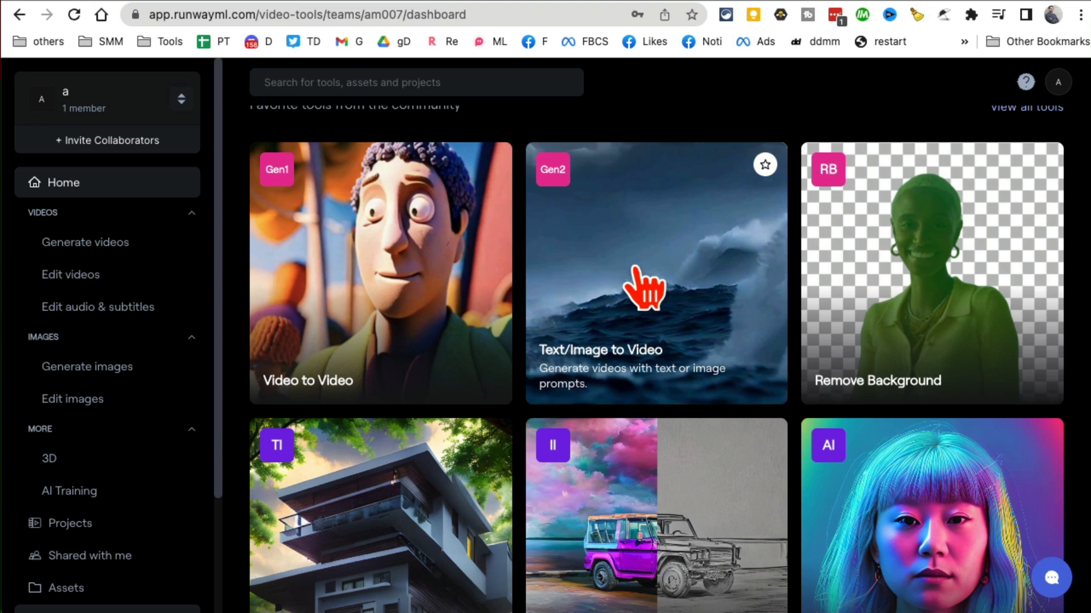
# - Open Gen-2 Text/Image to Video and scroll the gallery to the ocean wave and astronaut examples
pyautogui.click(654, 273)
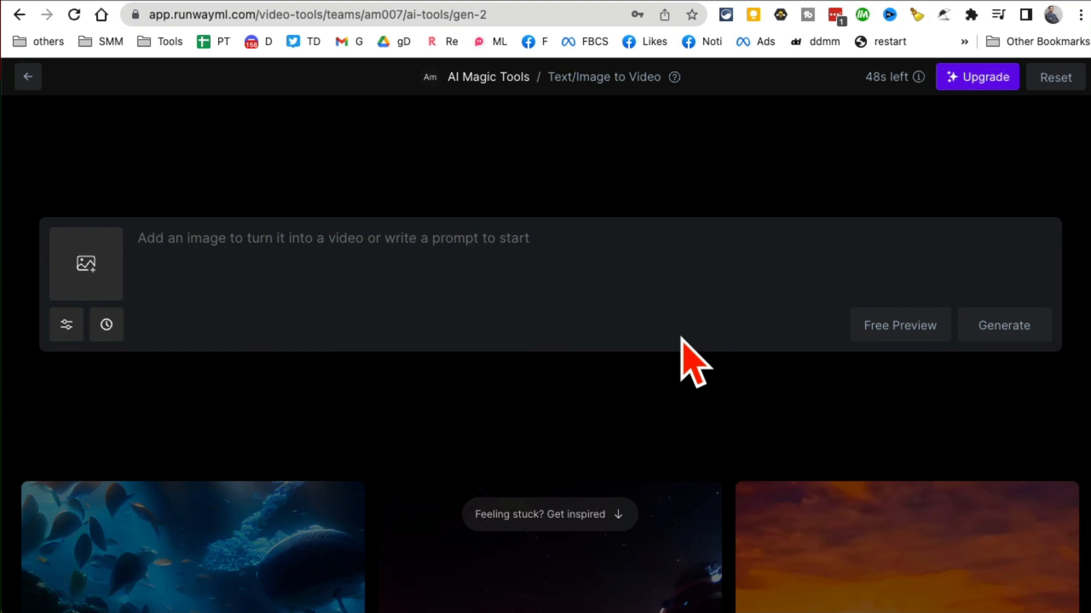
pyautogui.scroll(-3)
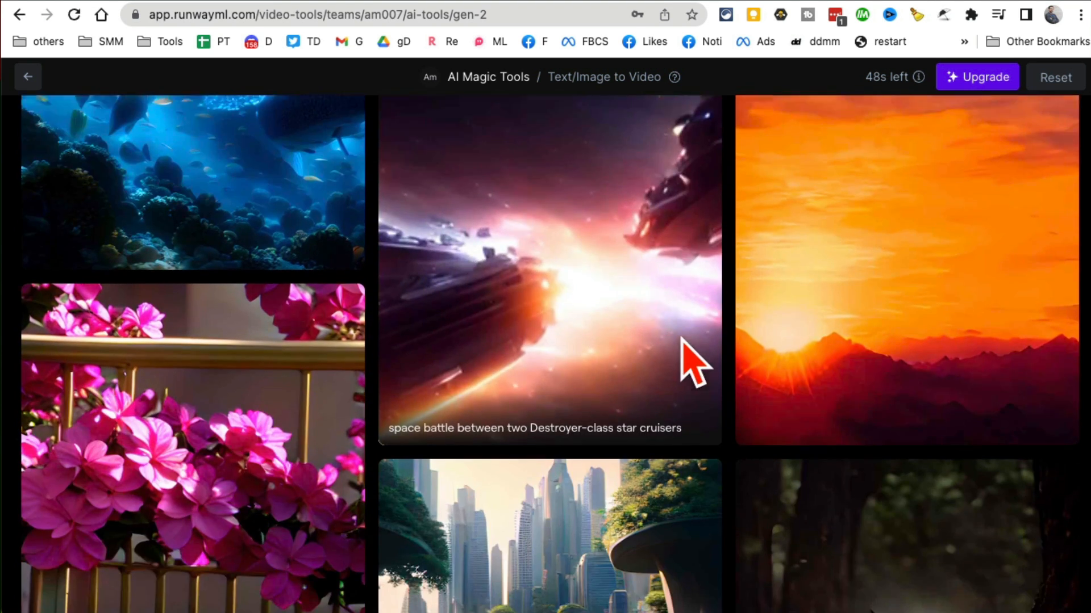
pyautogui.scroll(3)
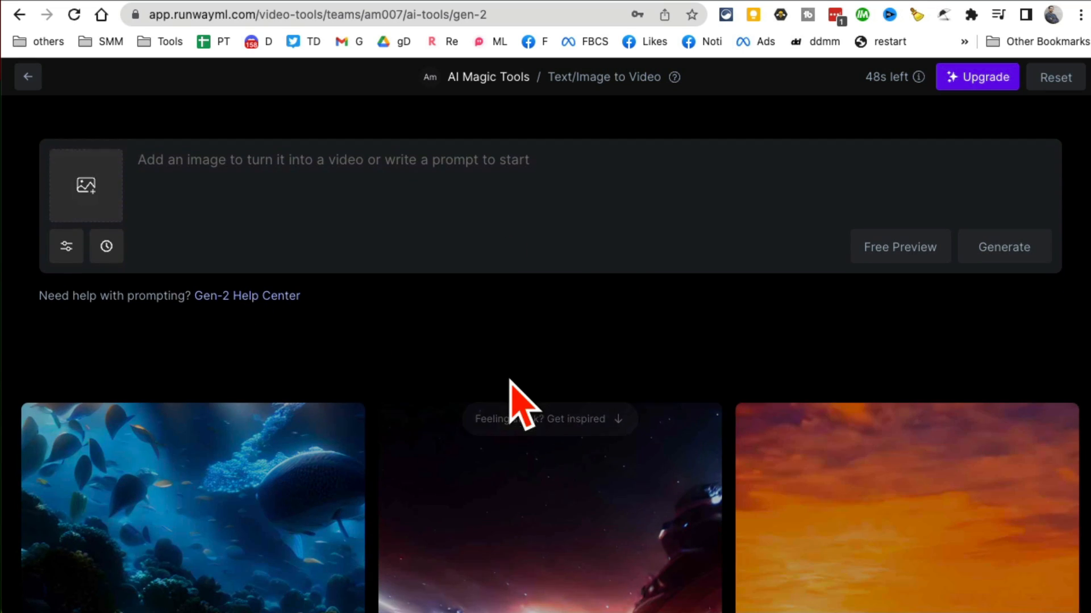
pyautogui.scroll(-3)
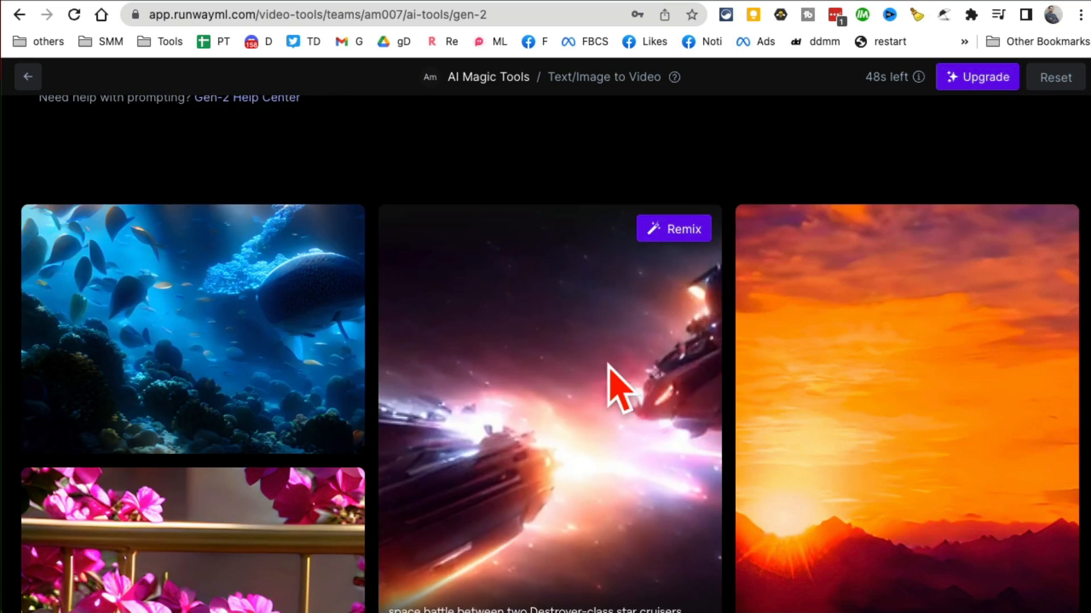
pyautogui.scroll(-3)
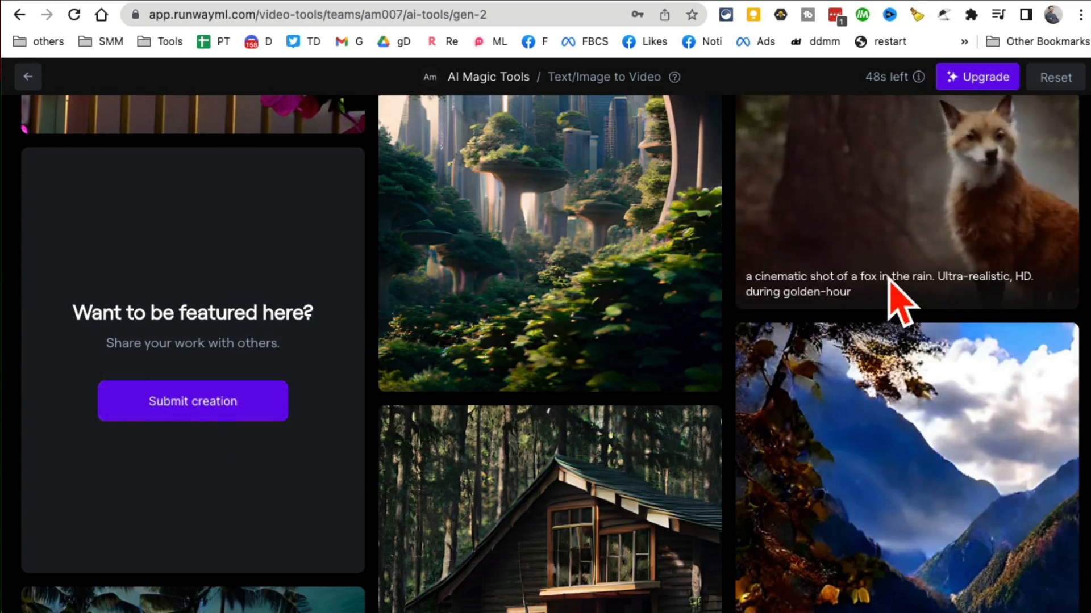
pyautogui.scroll(3)
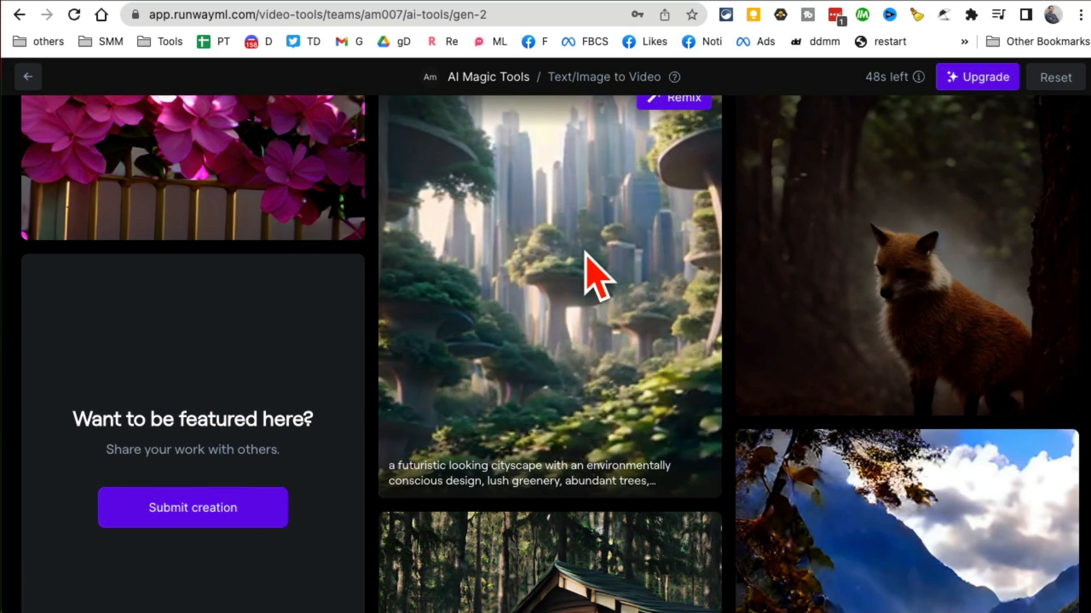
pyautogui.scroll(-3)
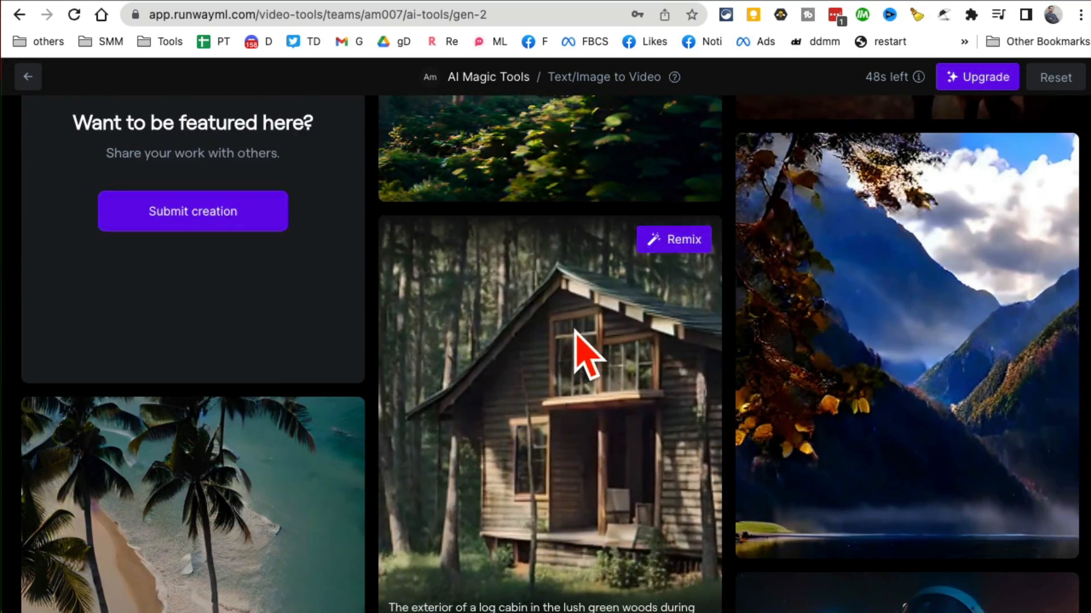
pyautogui.scroll(-3)
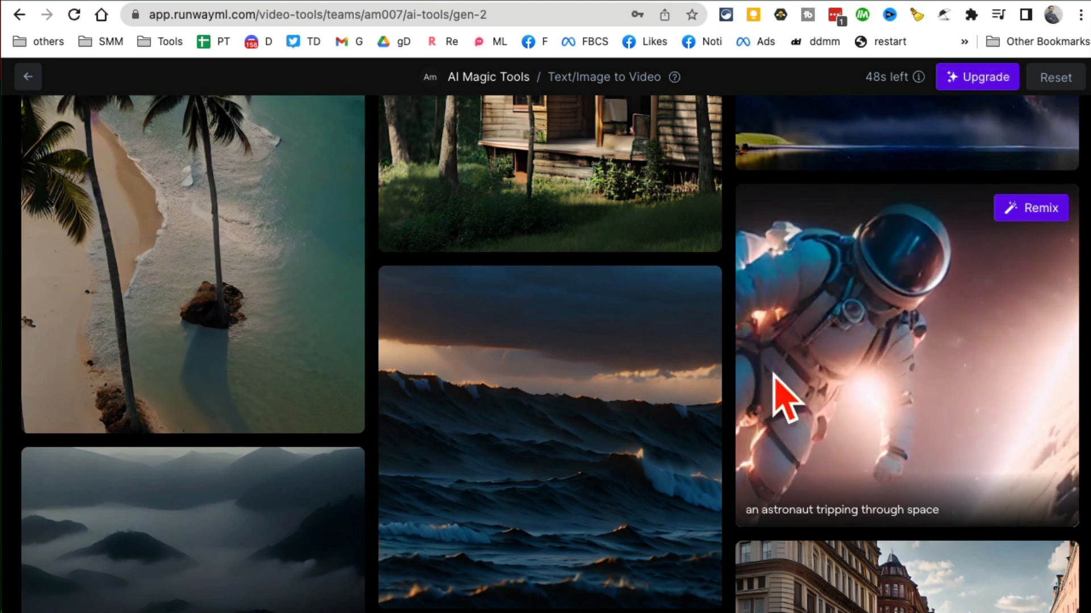
pyautogui.scroll(-3)
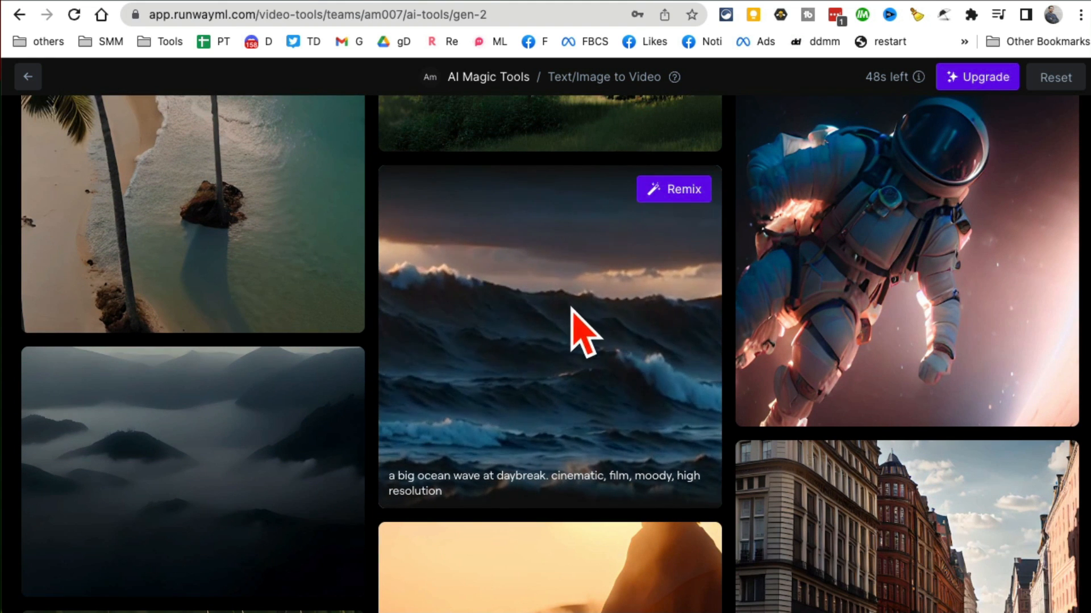
pyautogui.moveTo(842, 327)
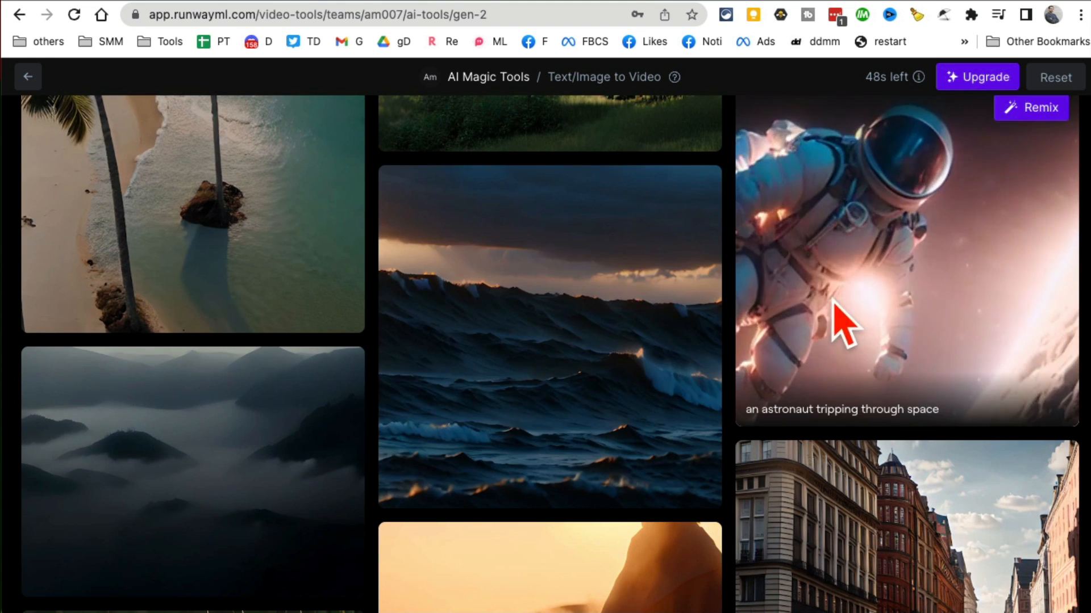
pyautogui.moveTo(673, 205)
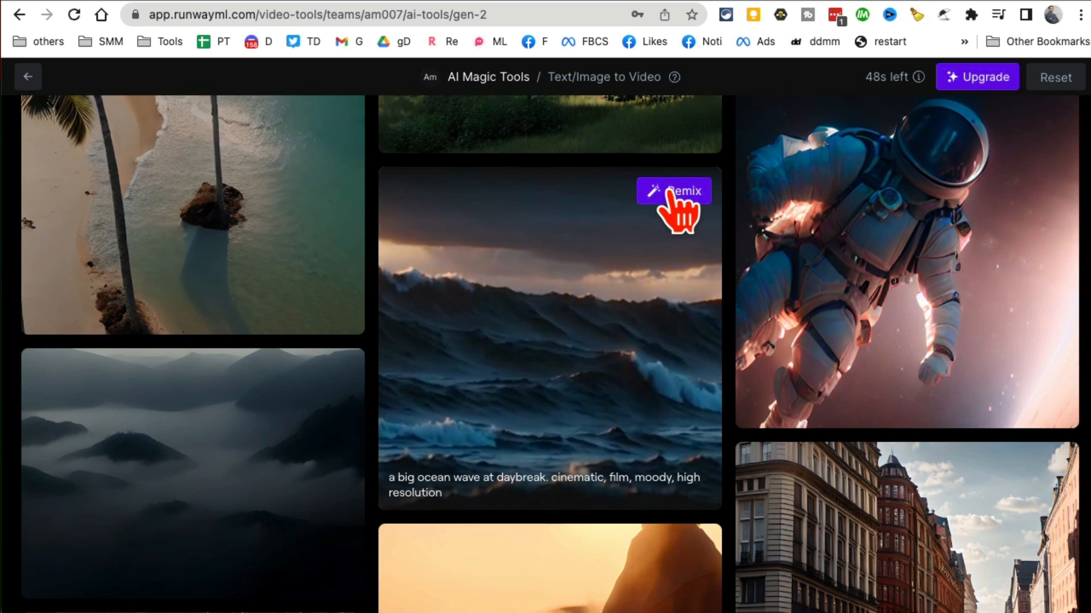
# - Remix the ocean wave example, then go back to an empty prompt
pyautogui.click(673, 191)
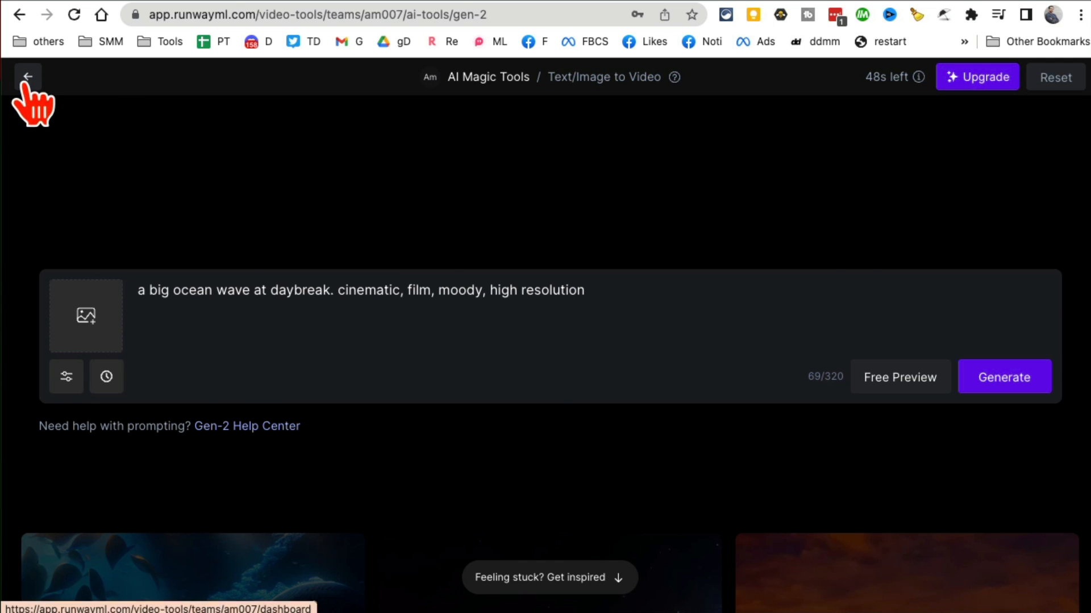
pyautogui.click(27, 78)
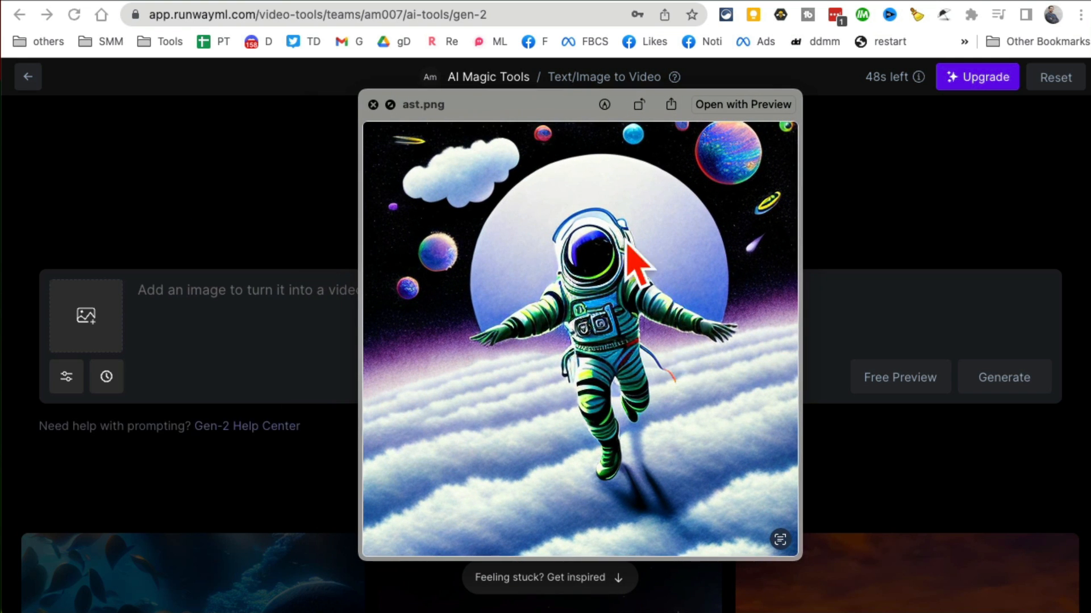
pyautogui.moveTo(563, 243)
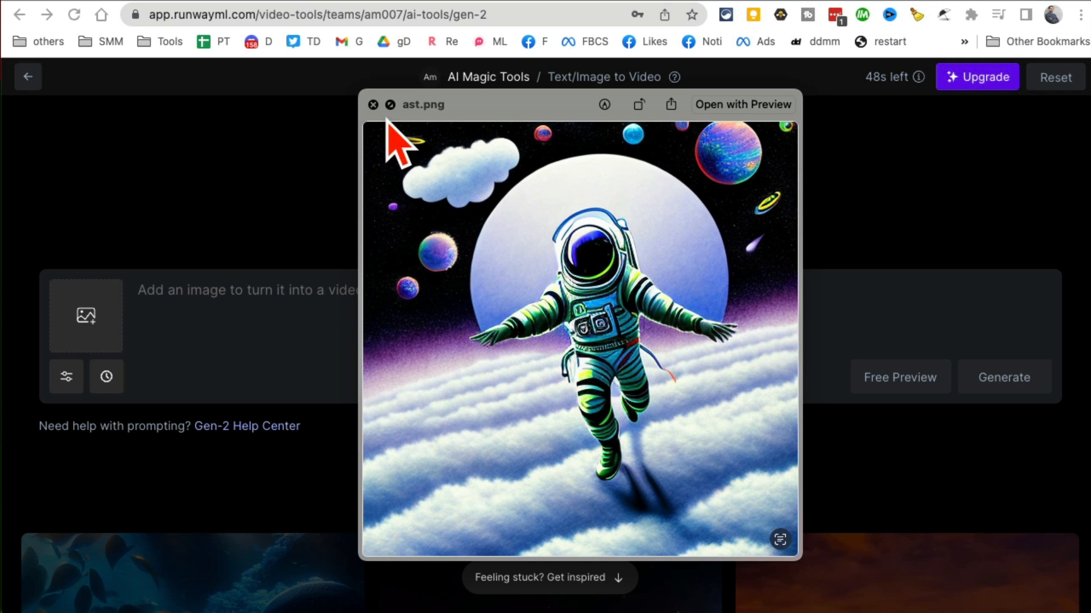
# - Close the ast.png preview and drop the image into the upload slot
pyautogui.click(373, 105)
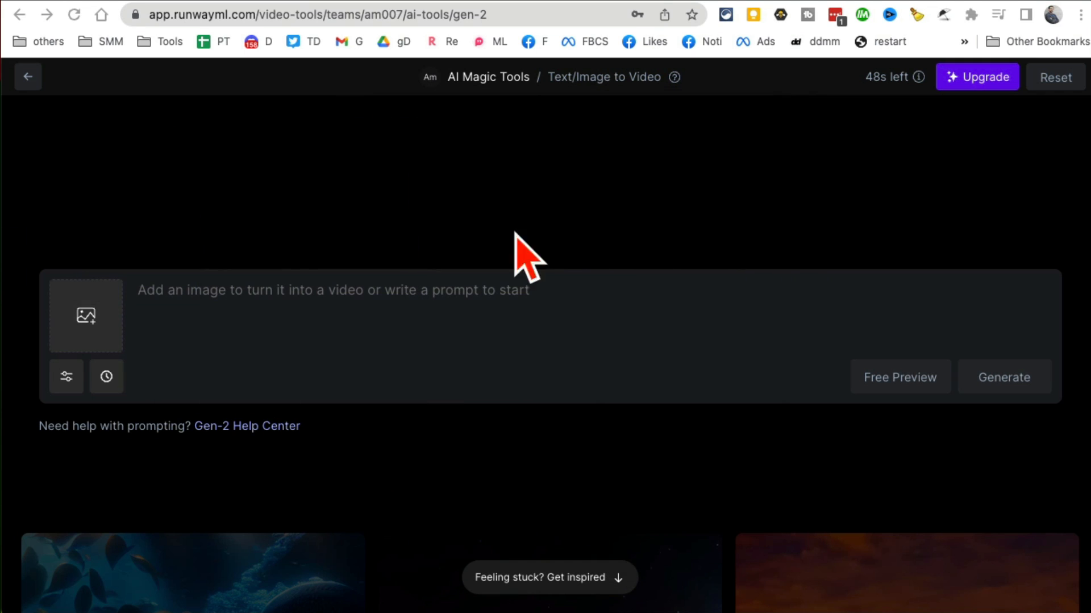
pyautogui.moveTo(250, 330)
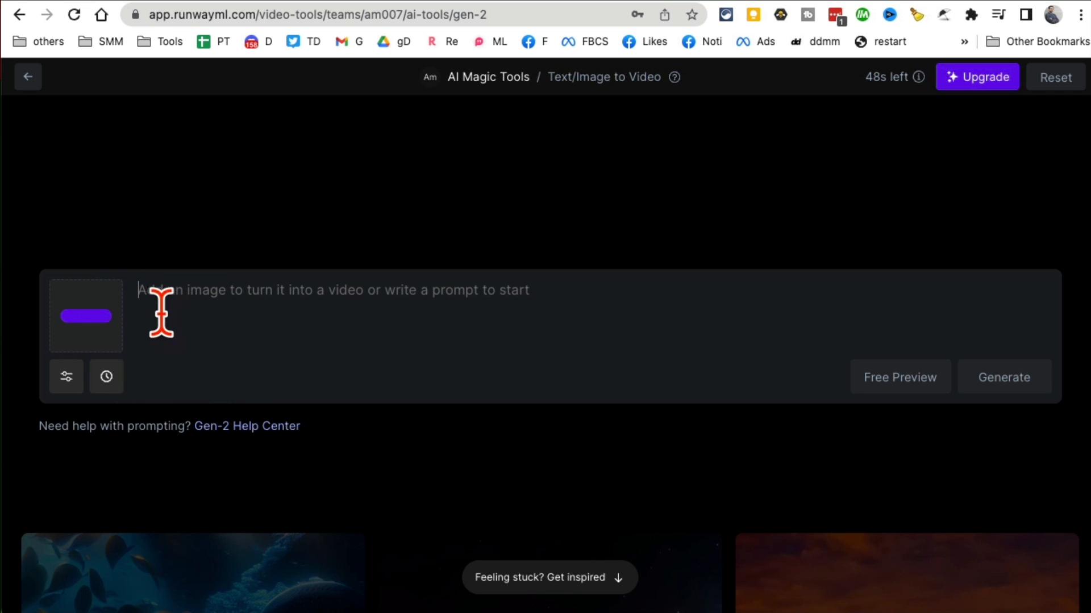
pyautogui.click(85, 316)
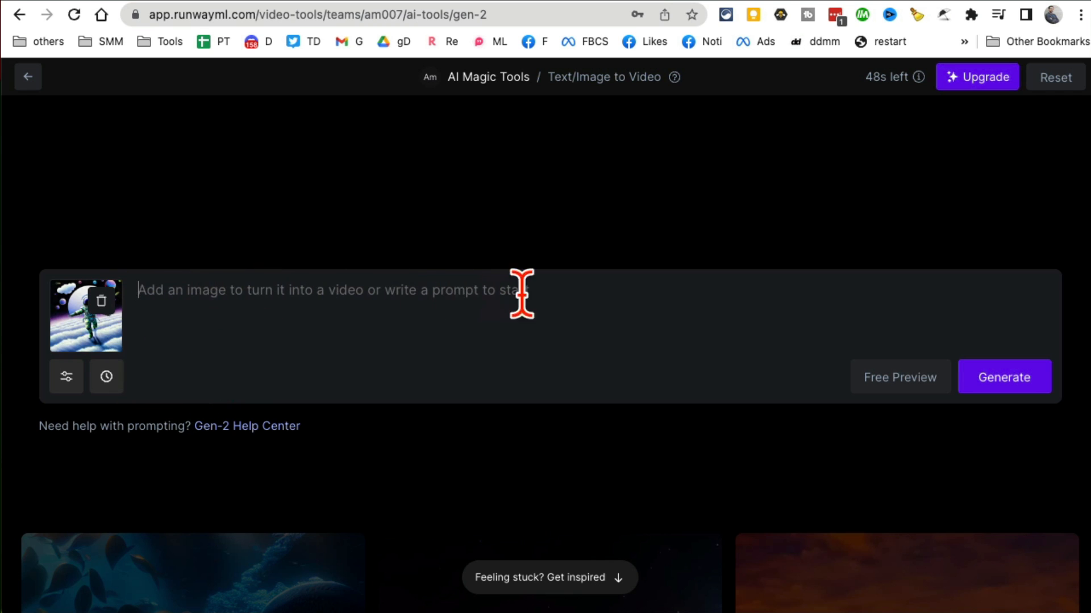
pyautogui.moveTo(360, 293)
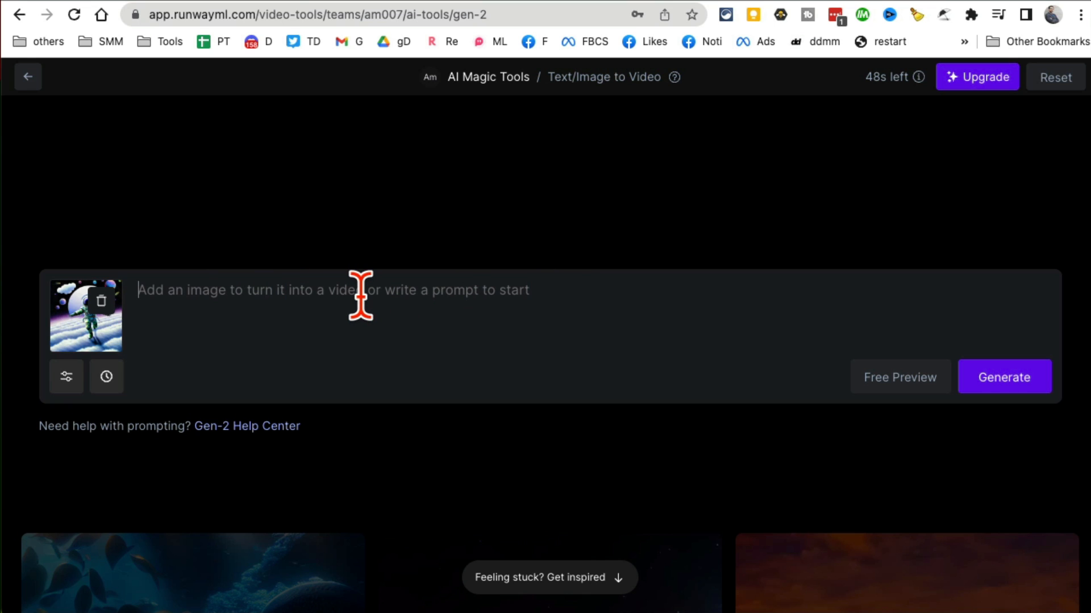
pyautogui.moveTo(979, 311)
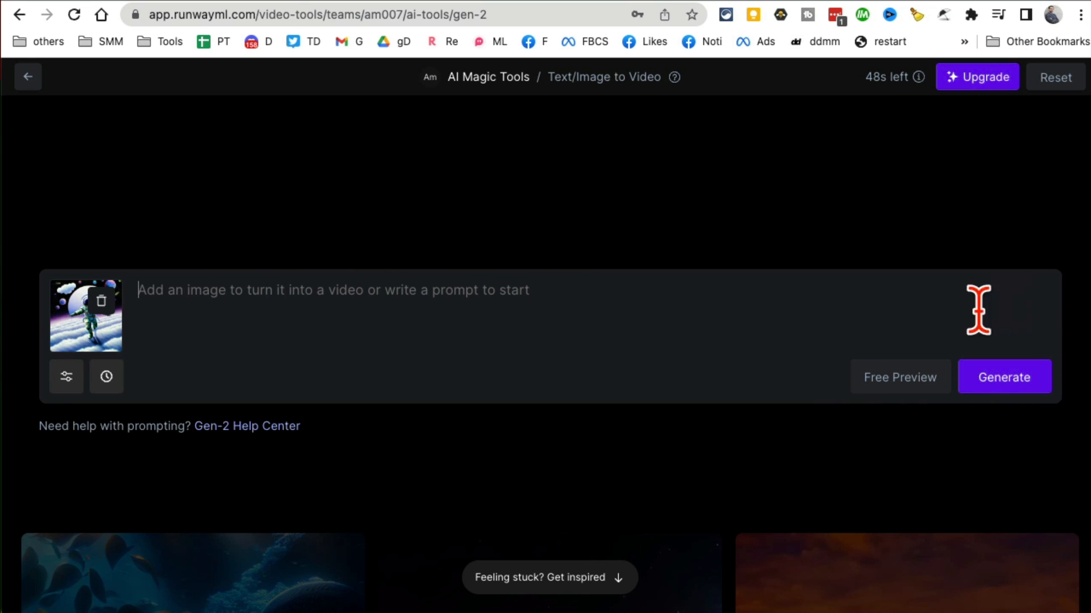
pyautogui.moveTo(899, 390)
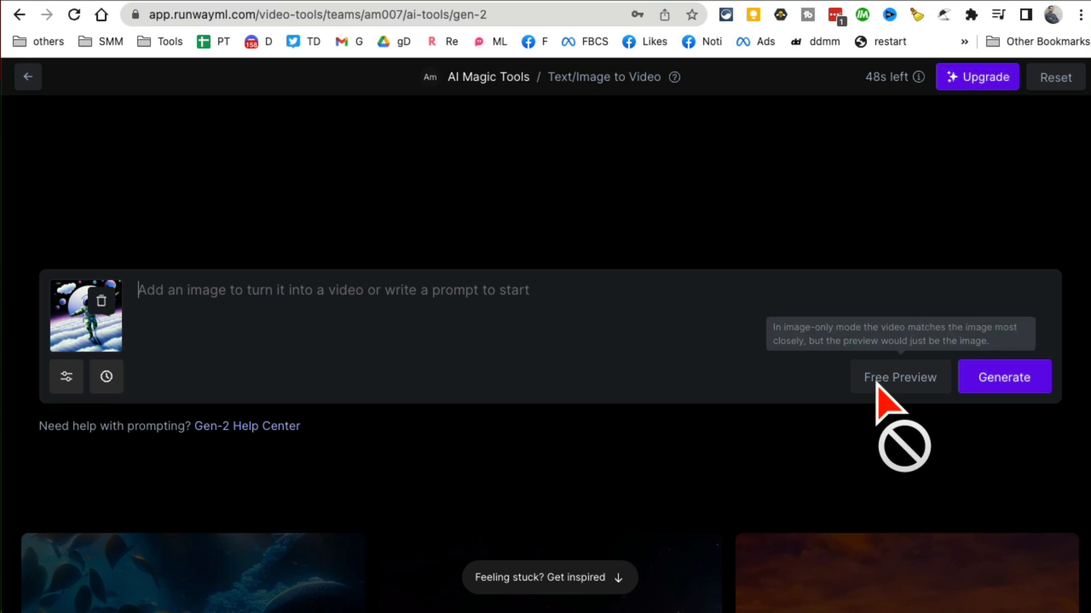
pyautogui.moveTo(804, 500)
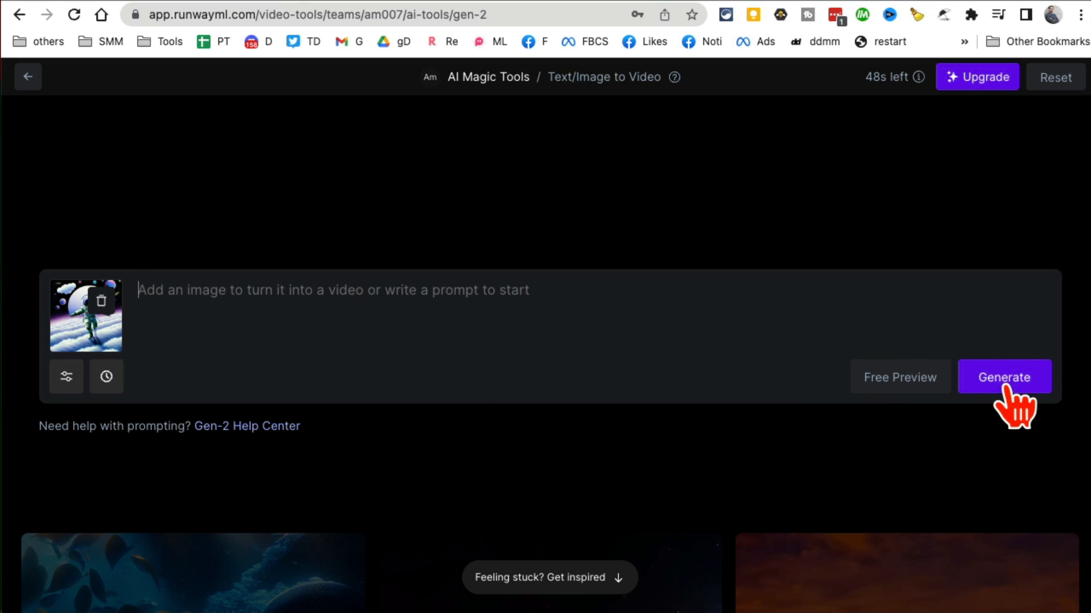
# - Generate a Gen-2 video from the astronaut image alone
pyautogui.click(1003, 377)
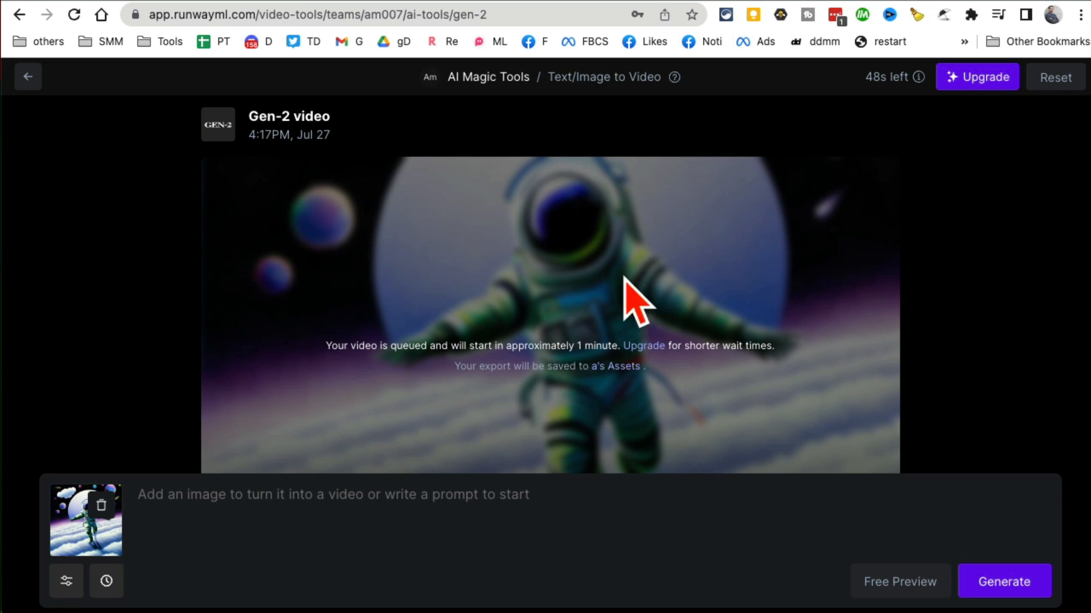
pyautogui.moveTo(787, 300)
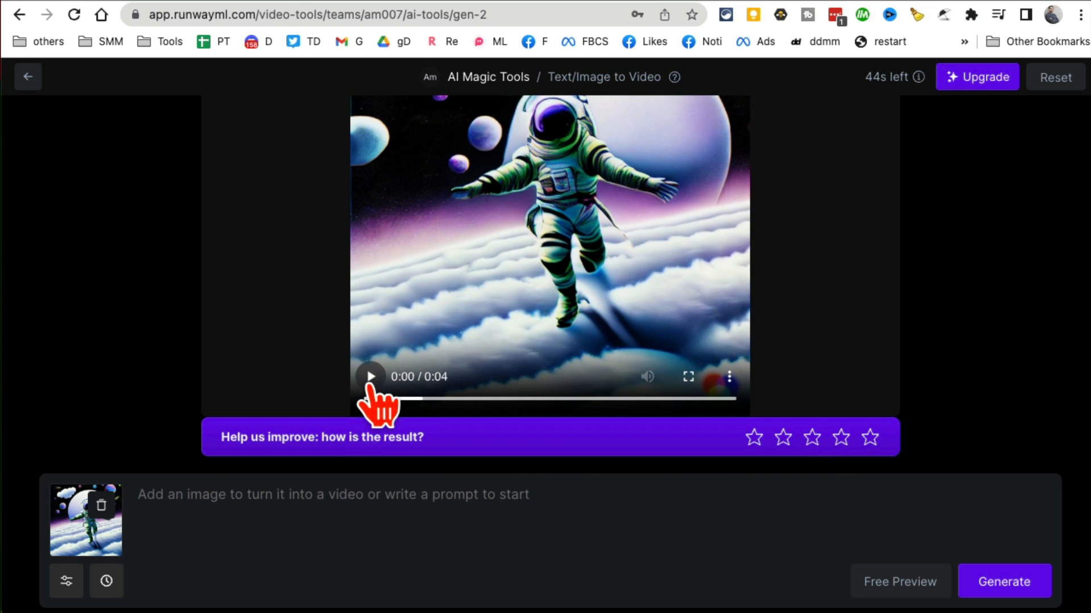
# - Play the generated astronaut clip and pause it partway through
pyautogui.click(370, 376)
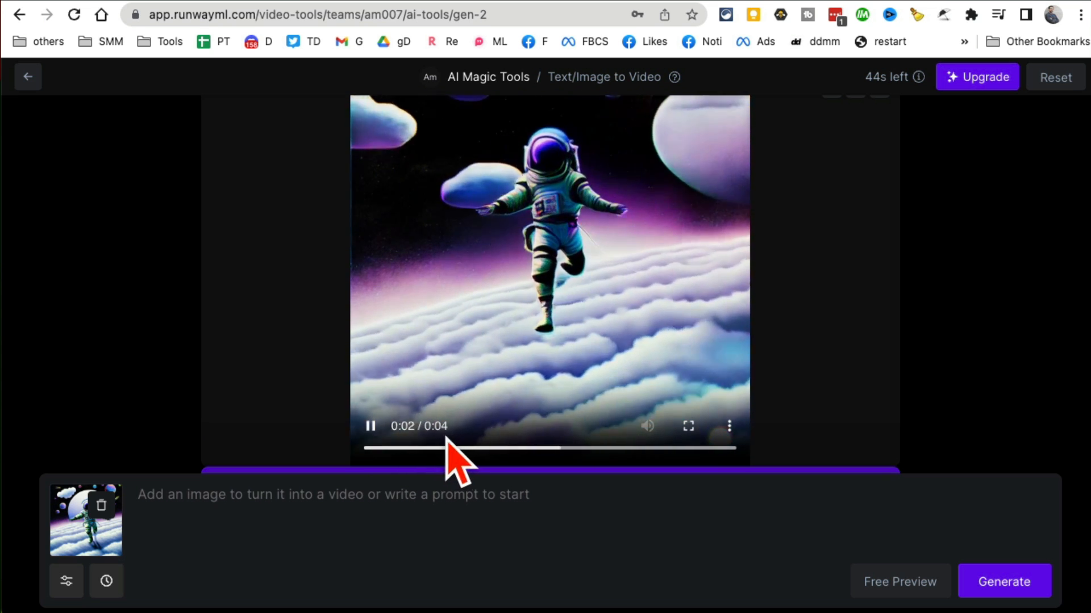
pyautogui.click(369, 448)
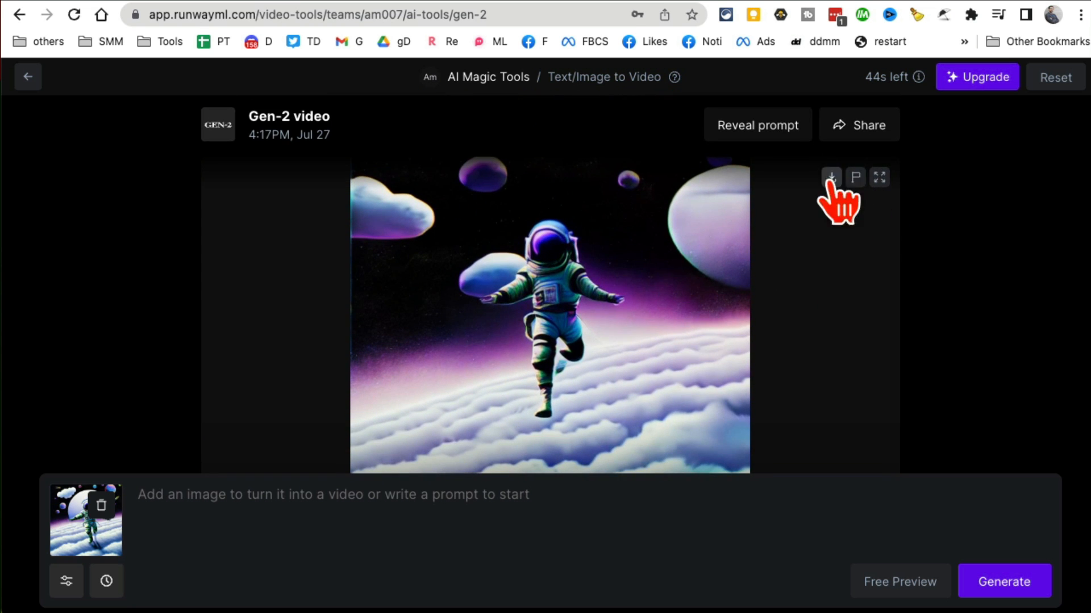
pyautogui.moveTo(831, 178)
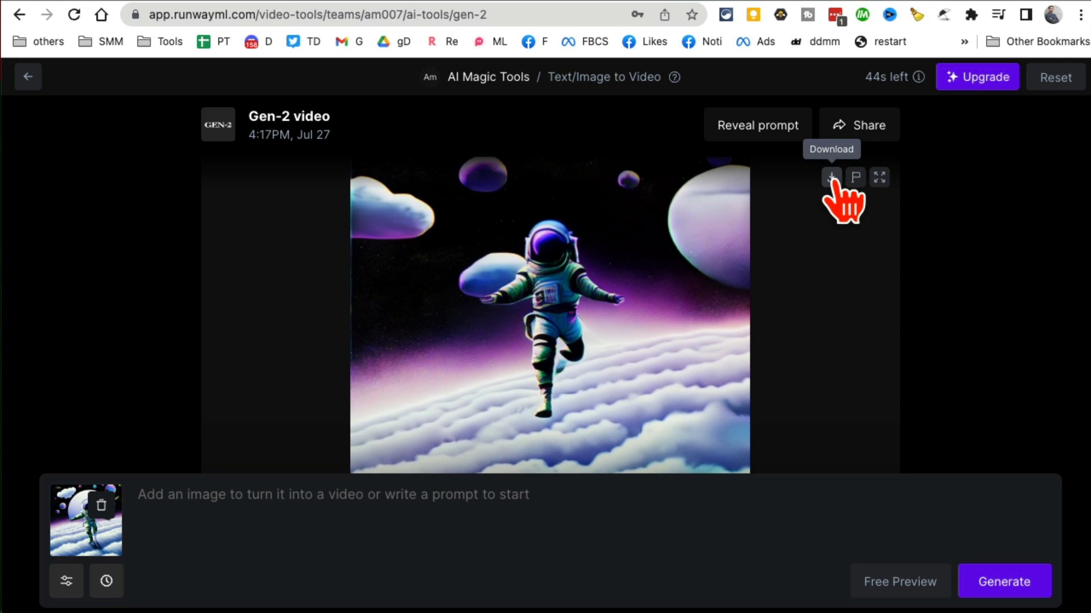
pyautogui.moveTo(731, 306)
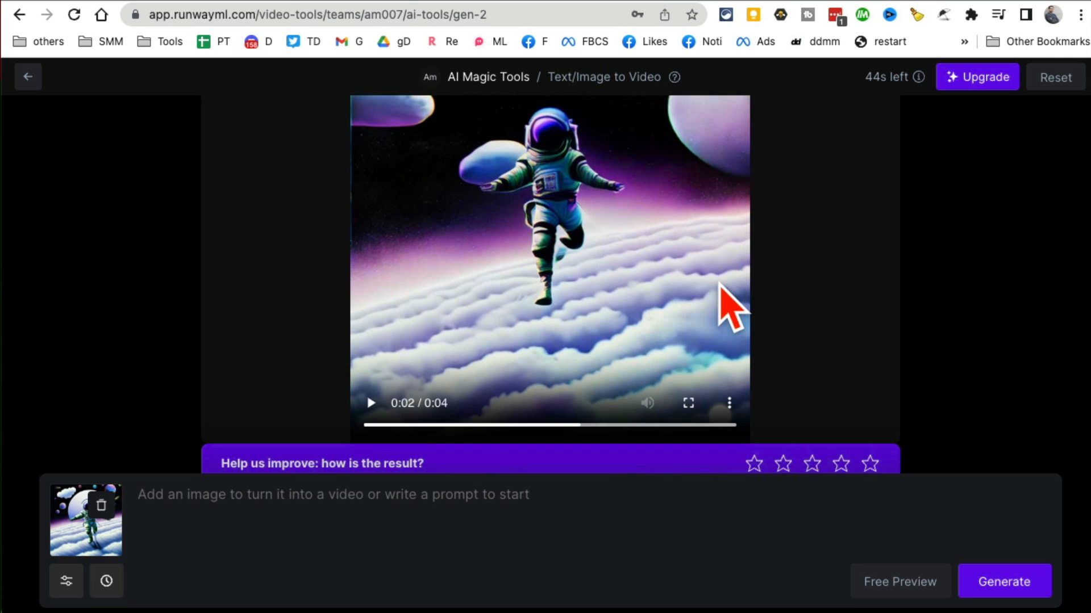
pyautogui.moveTo(681, 400)
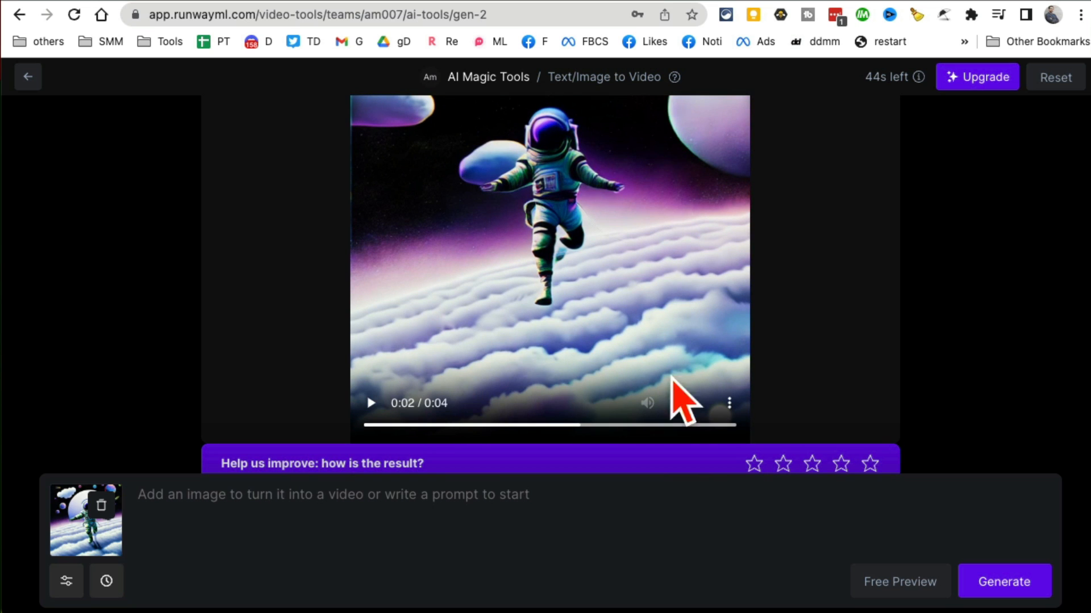
pyautogui.moveTo(582, 427)
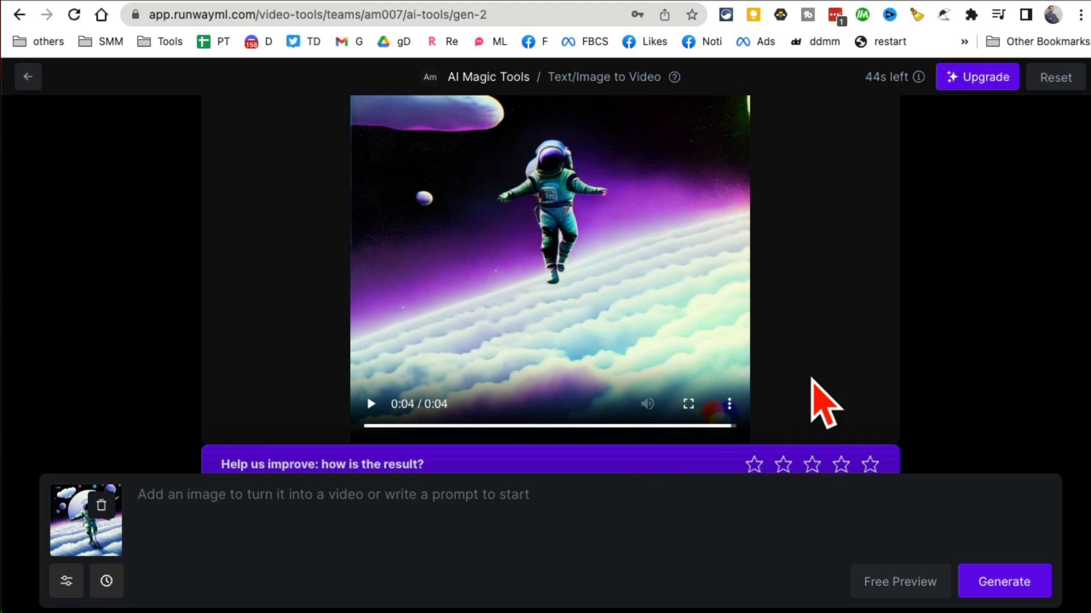
pyautogui.moveTo(592, 376)
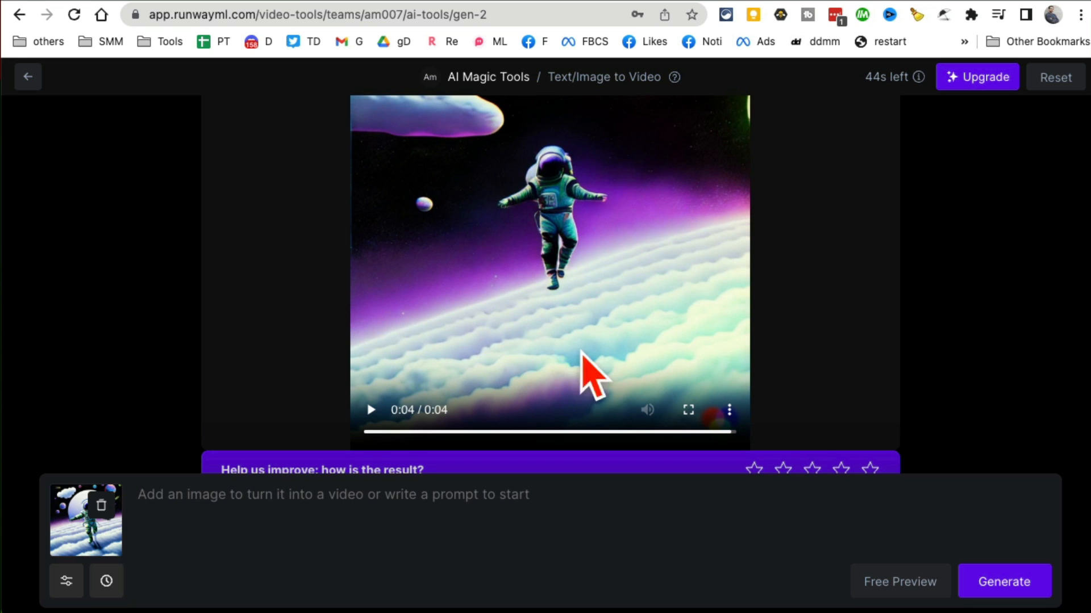
pyautogui.moveTo(725, 226)
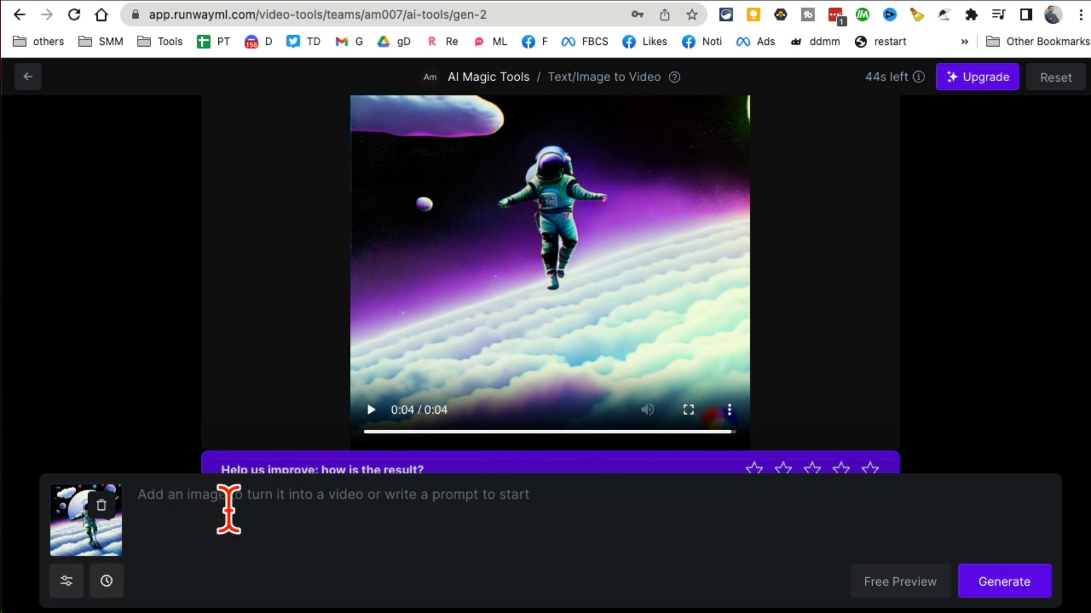
pyautogui.moveTo(632, 253)
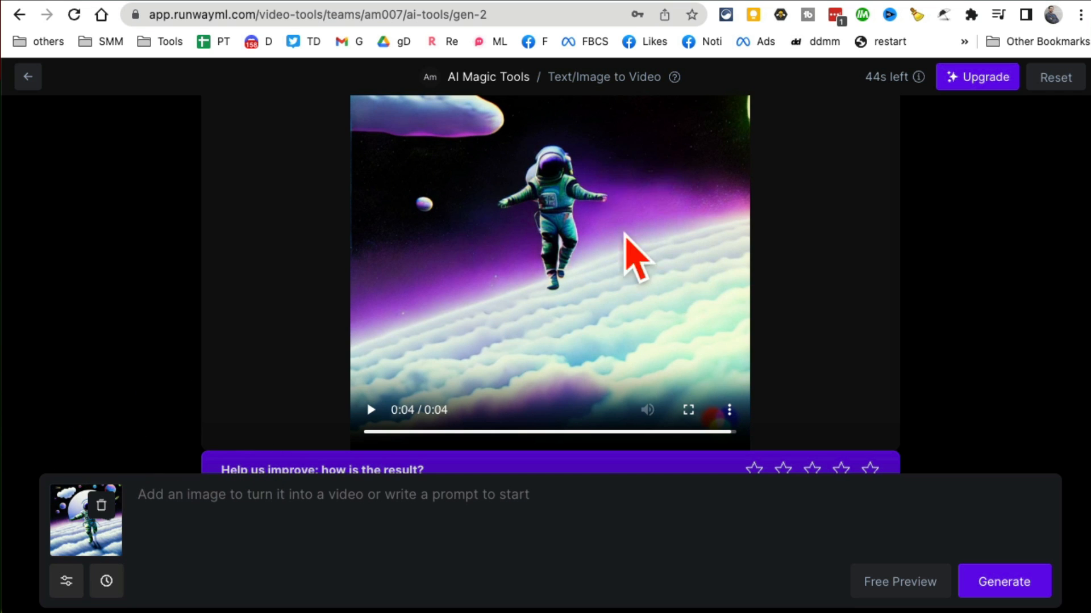
pyautogui.moveTo(505, 421)
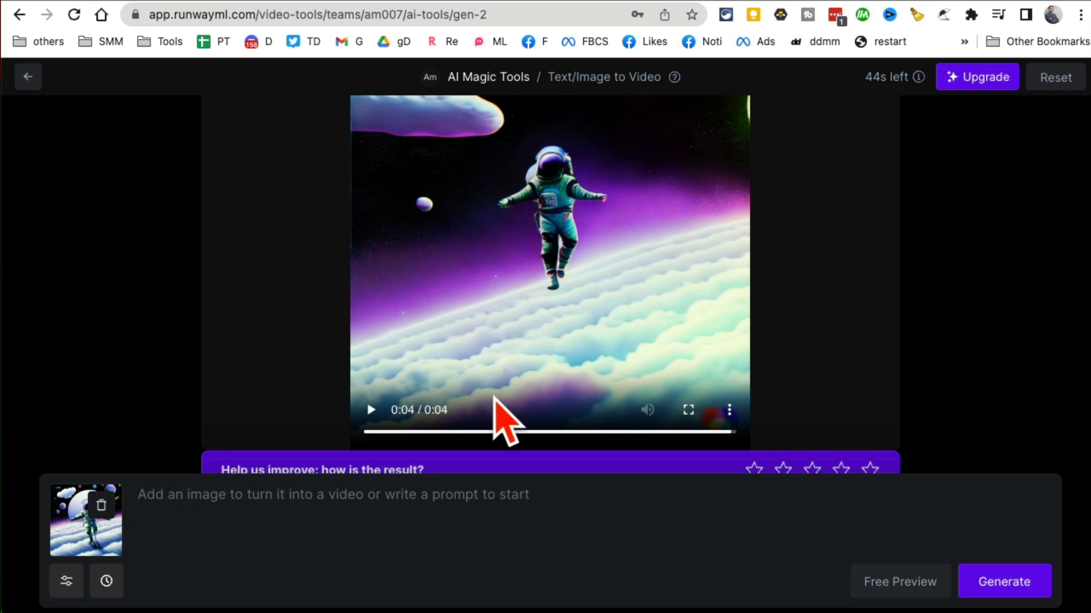
pyautogui.moveTo(821, 428)
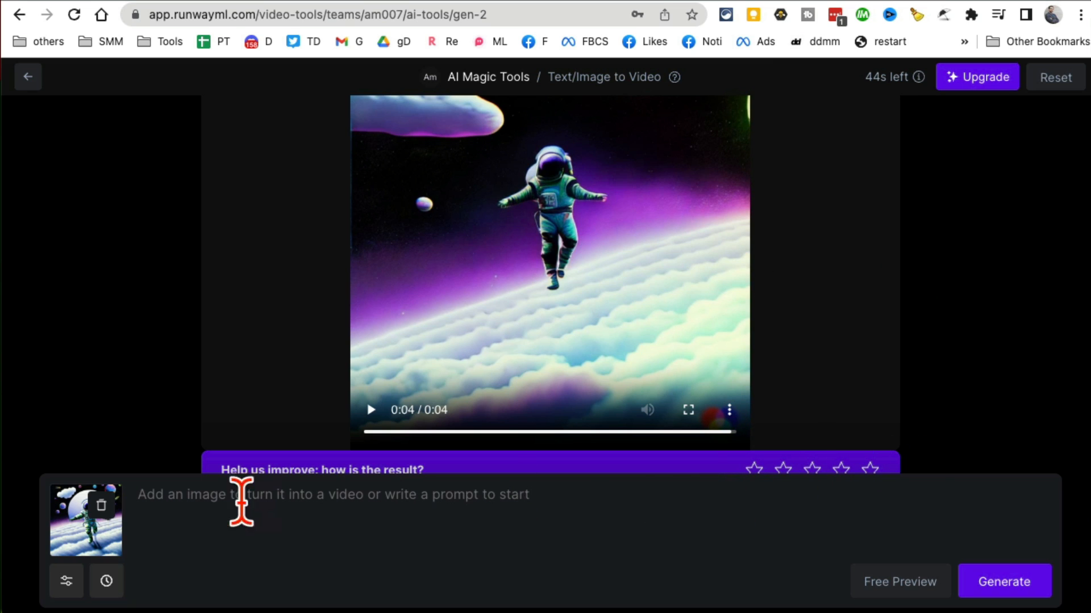
pyautogui.moveTo(473, 317)
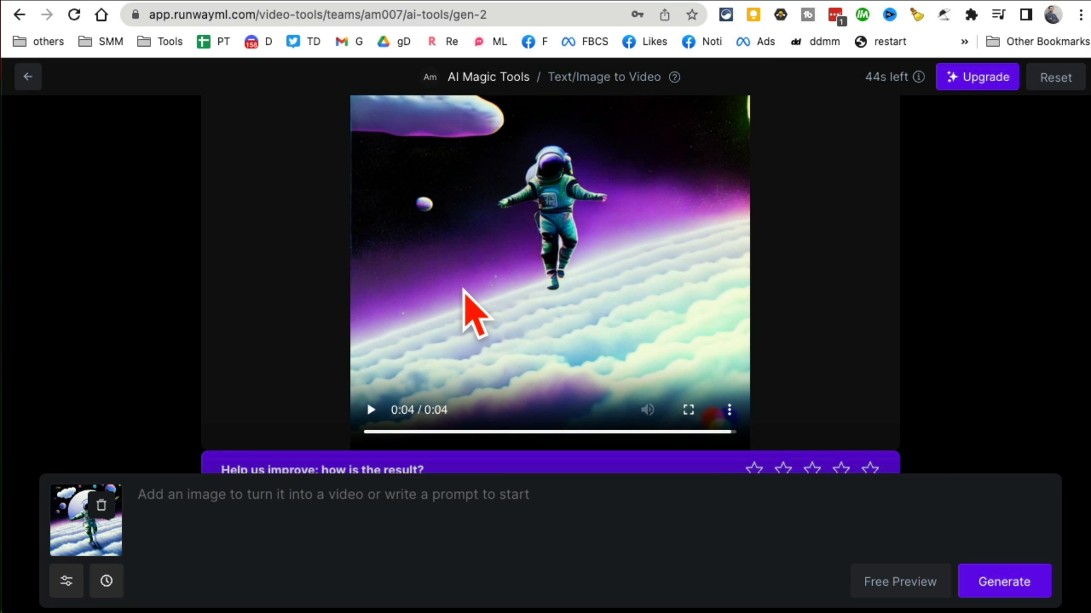
pyautogui.moveTo(462, 310)
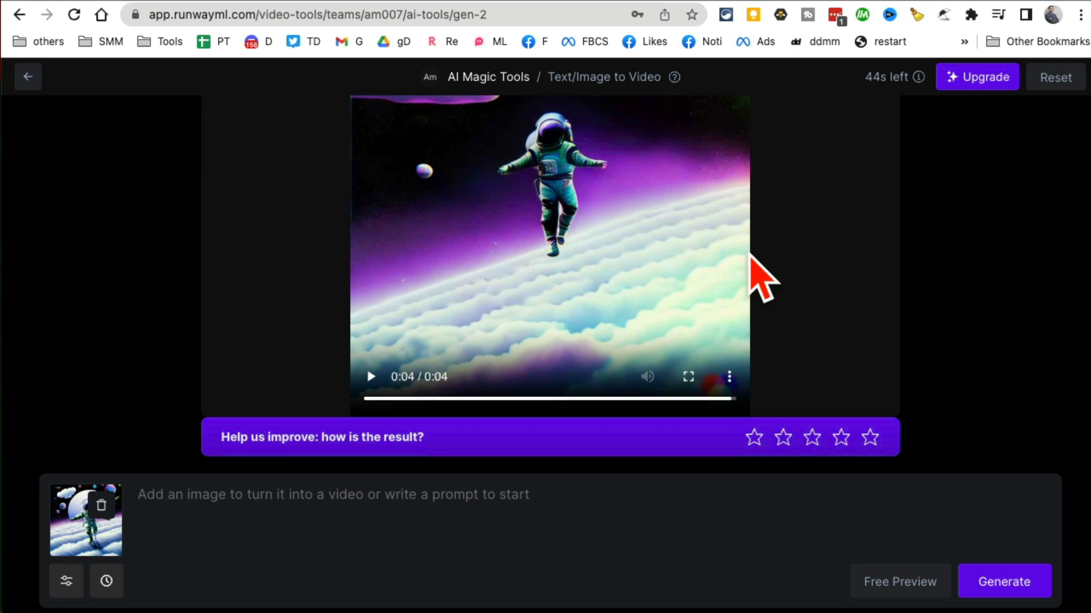
pyautogui.moveTo(567, 327)
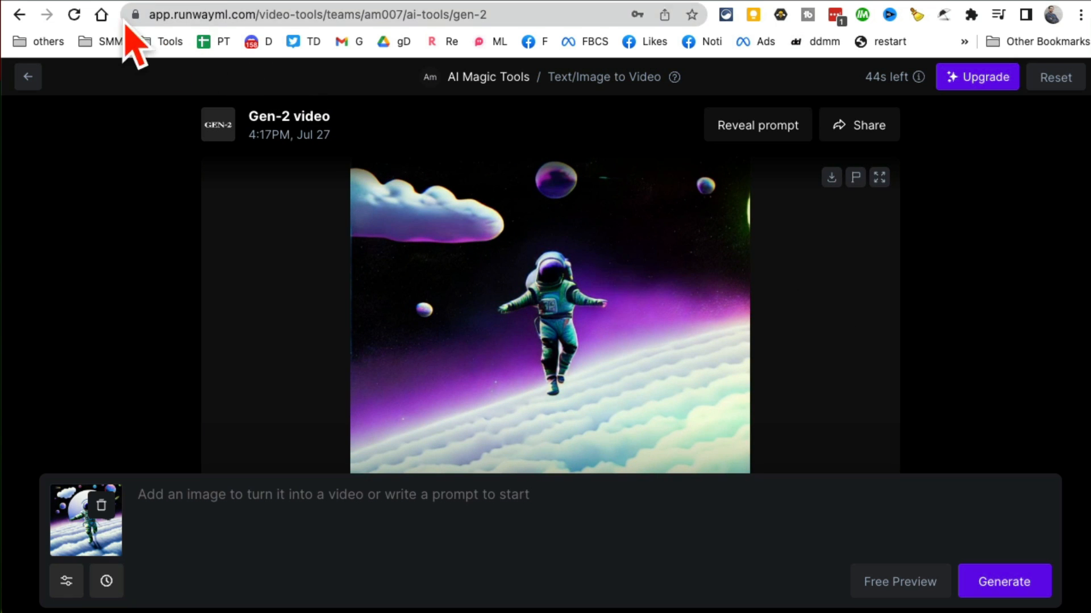
pyautogui.moveTo(438, 229)
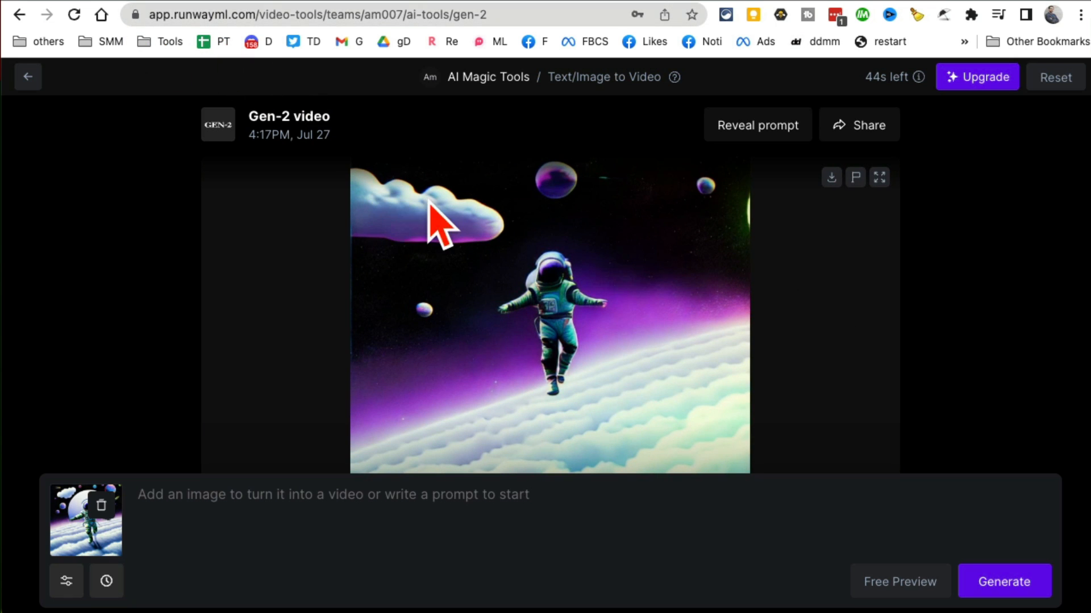
pyautogui.moveTo(332, 316)
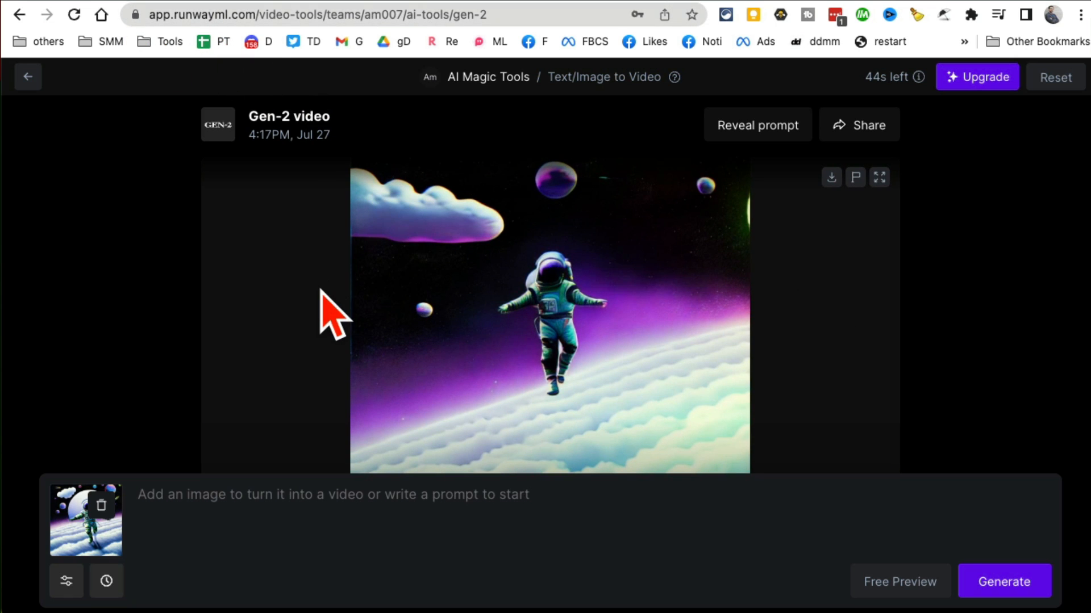